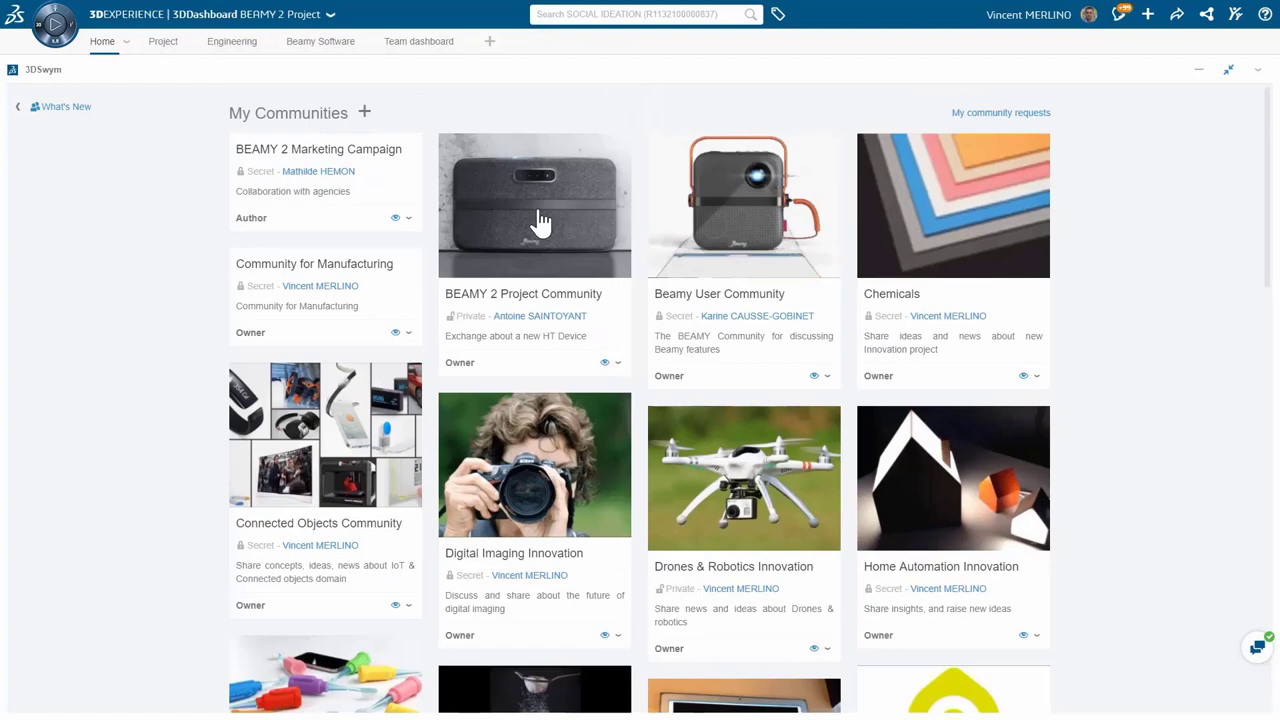
Step: Browse the BEAMY 2 Project Community posts, then switch to the Engineering dashboard
left_click(534, 204)
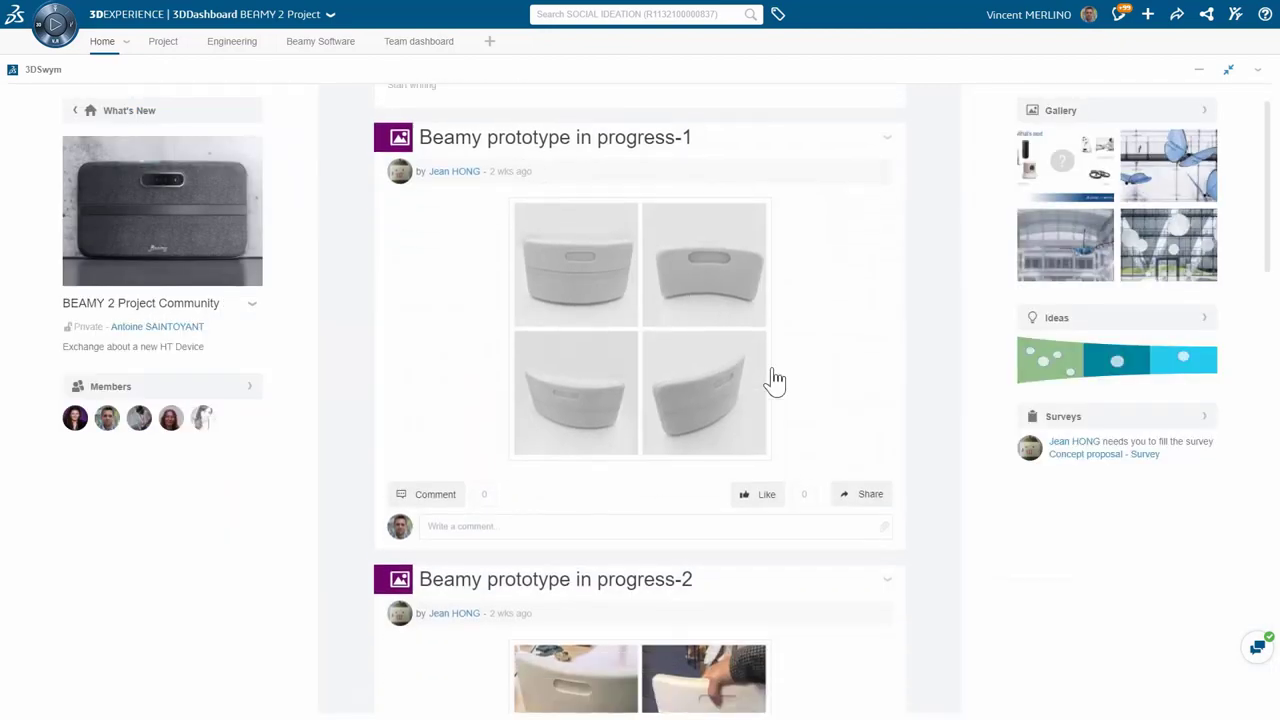
left_click(232, 40)
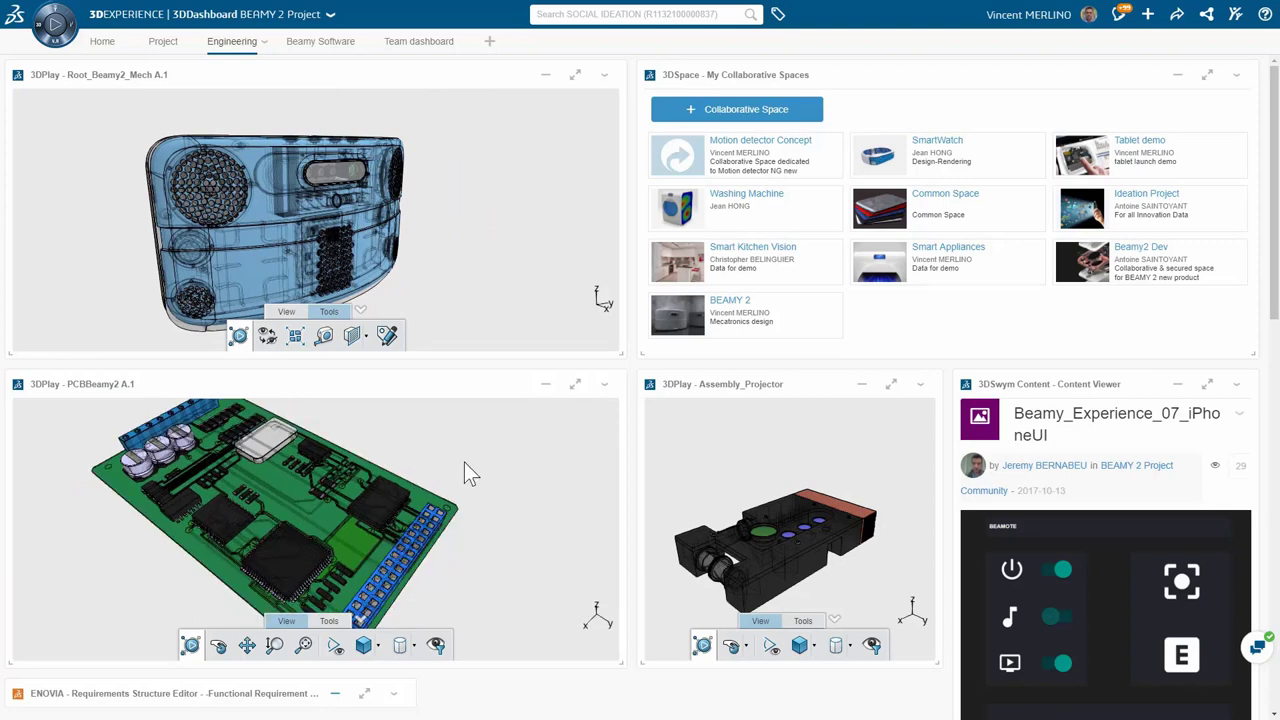
mouse_move(760, 164)
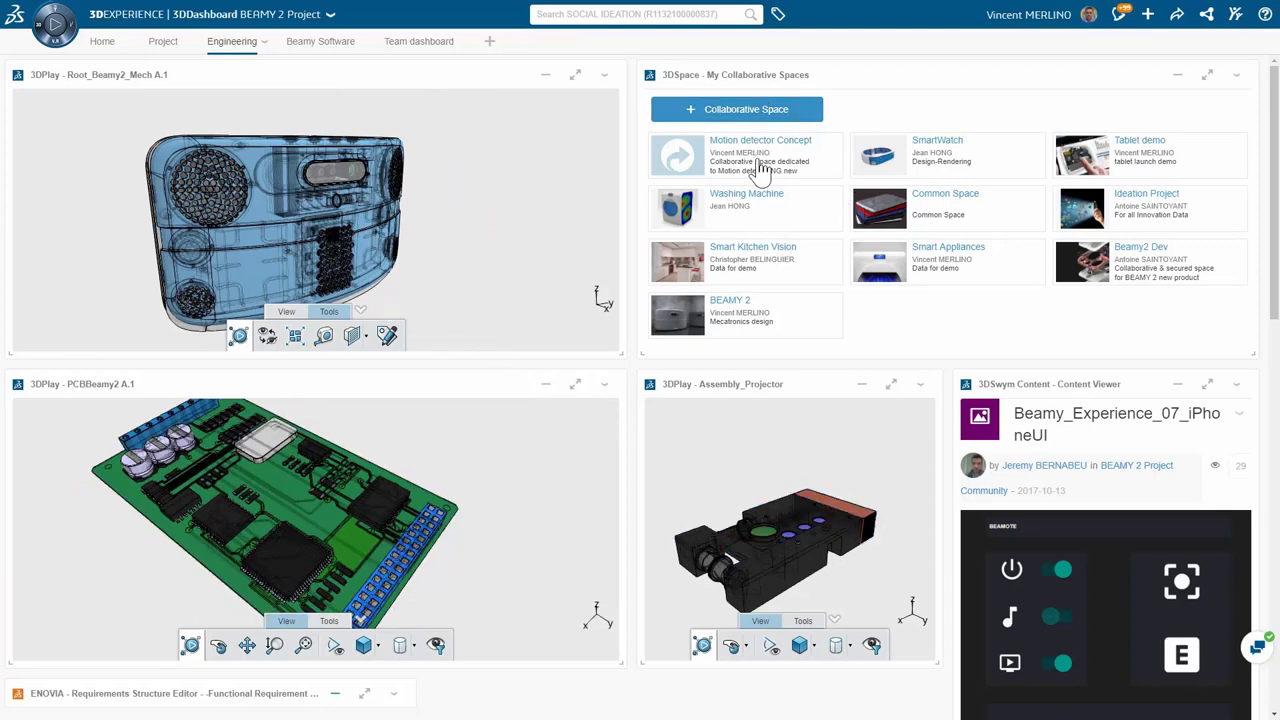